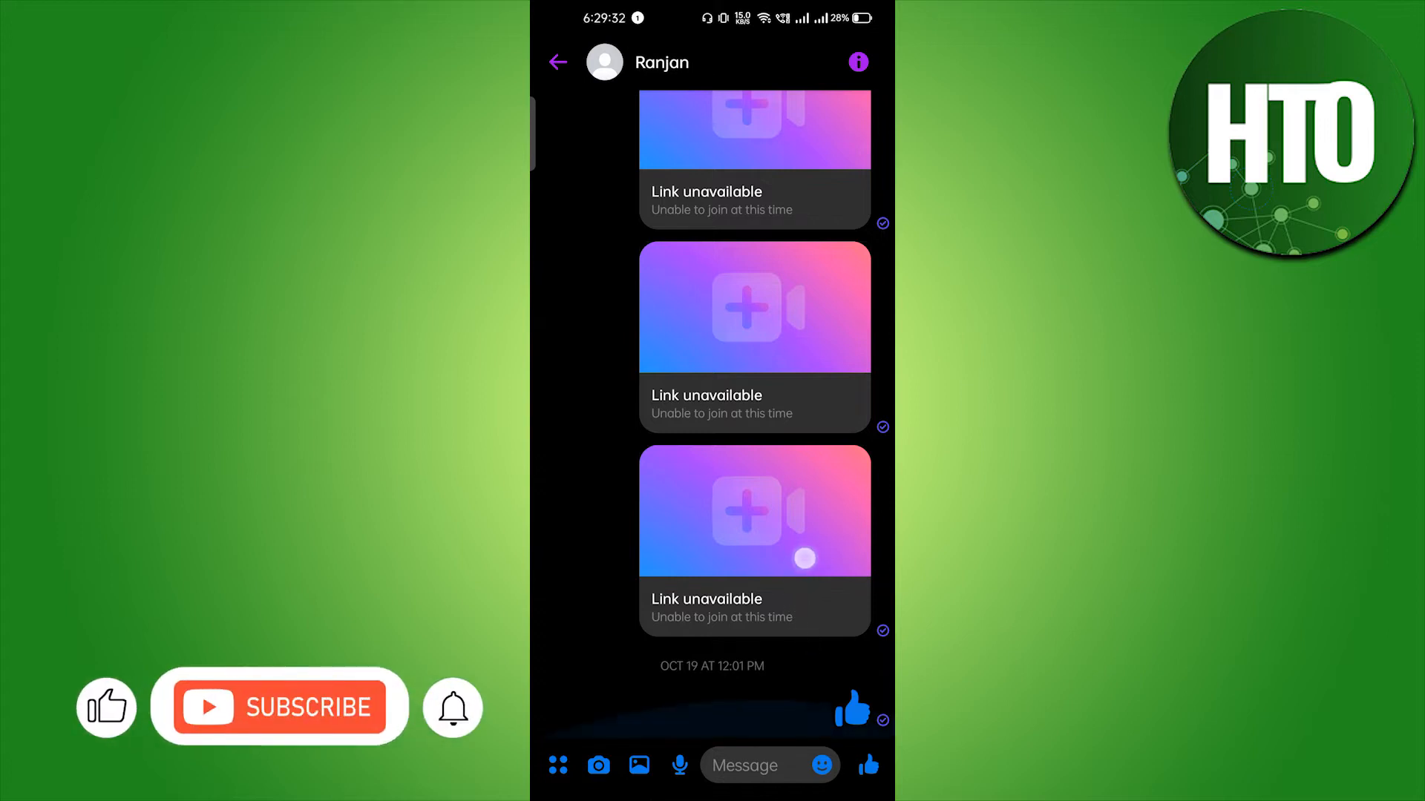
pyautogui.click(557, 62)
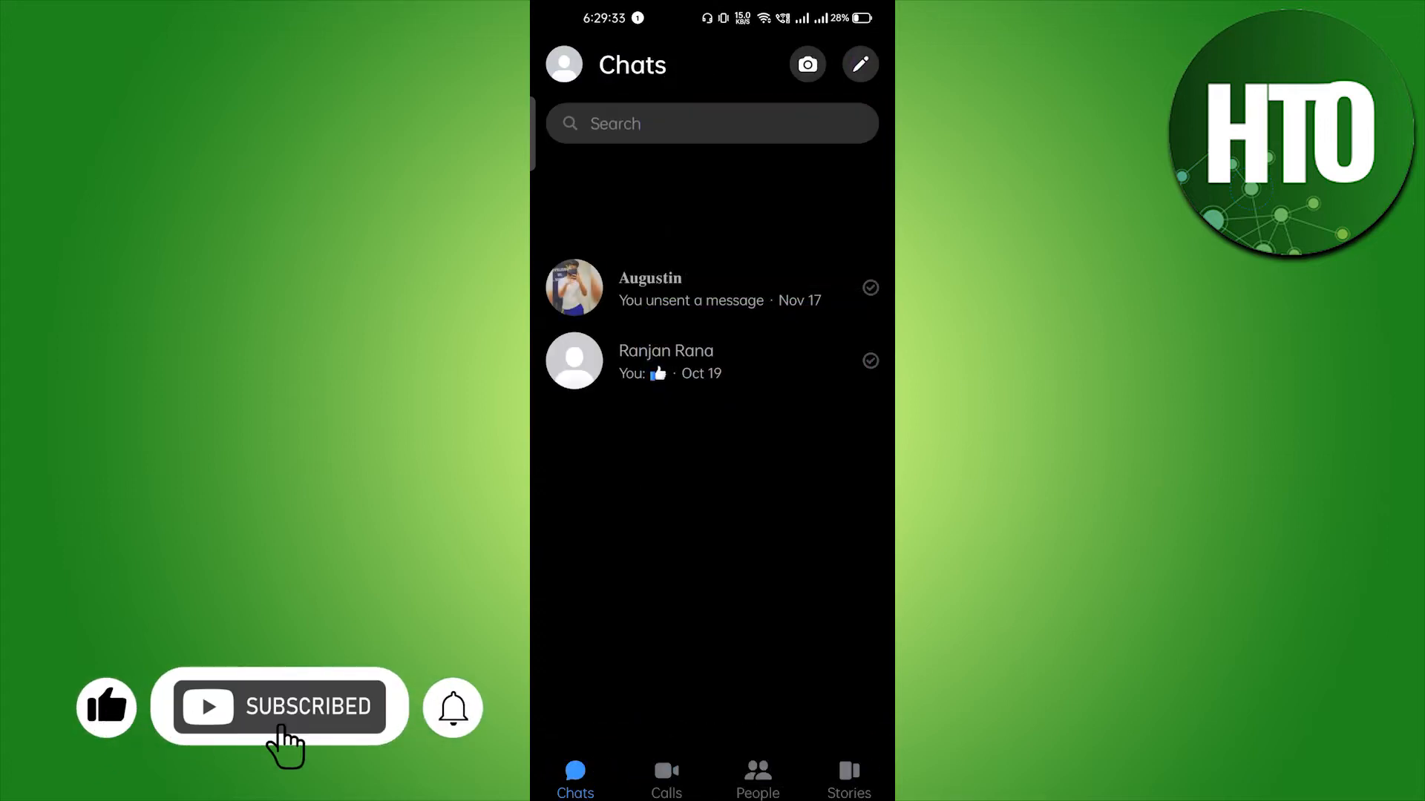
pyautogui.click(667, 777)
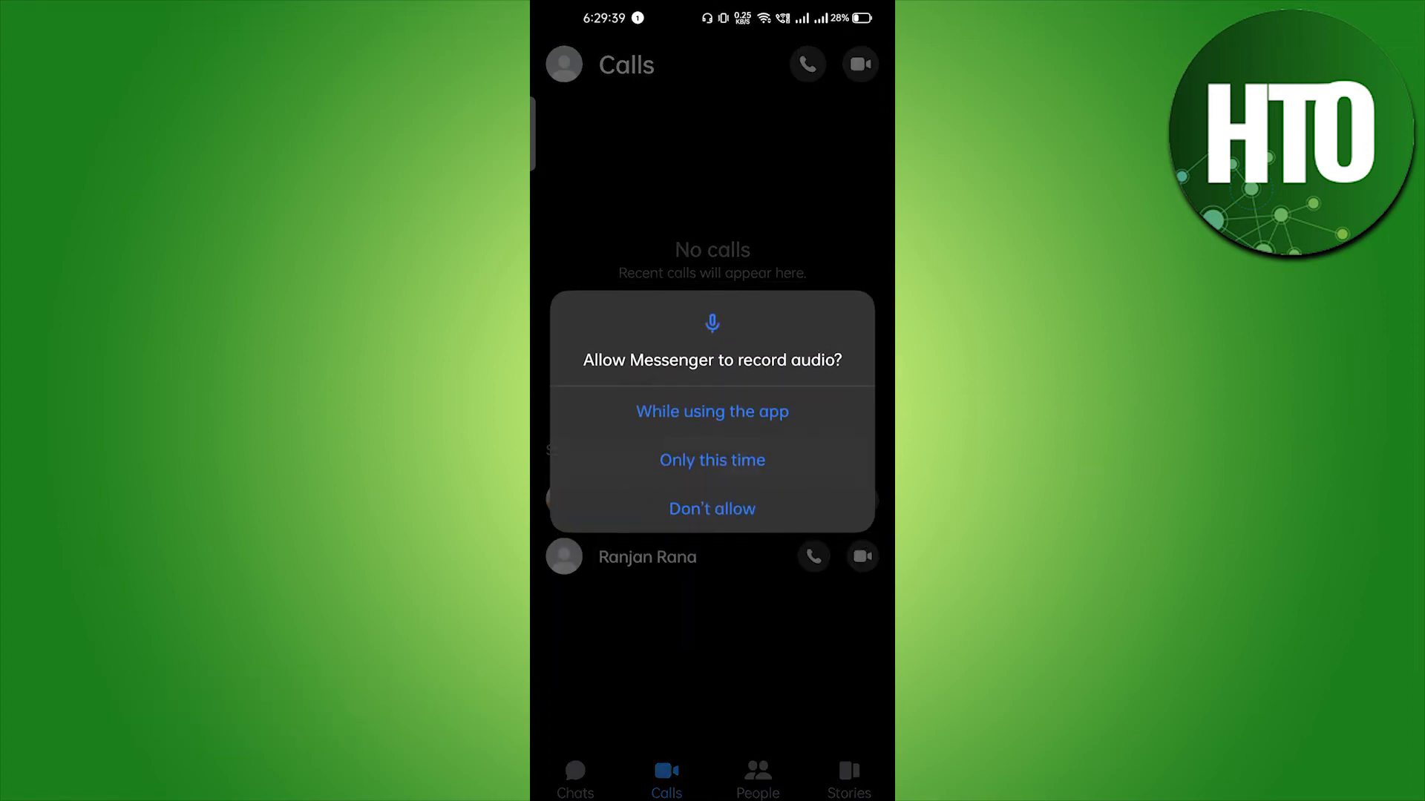
pyautogui.click(712, 412)
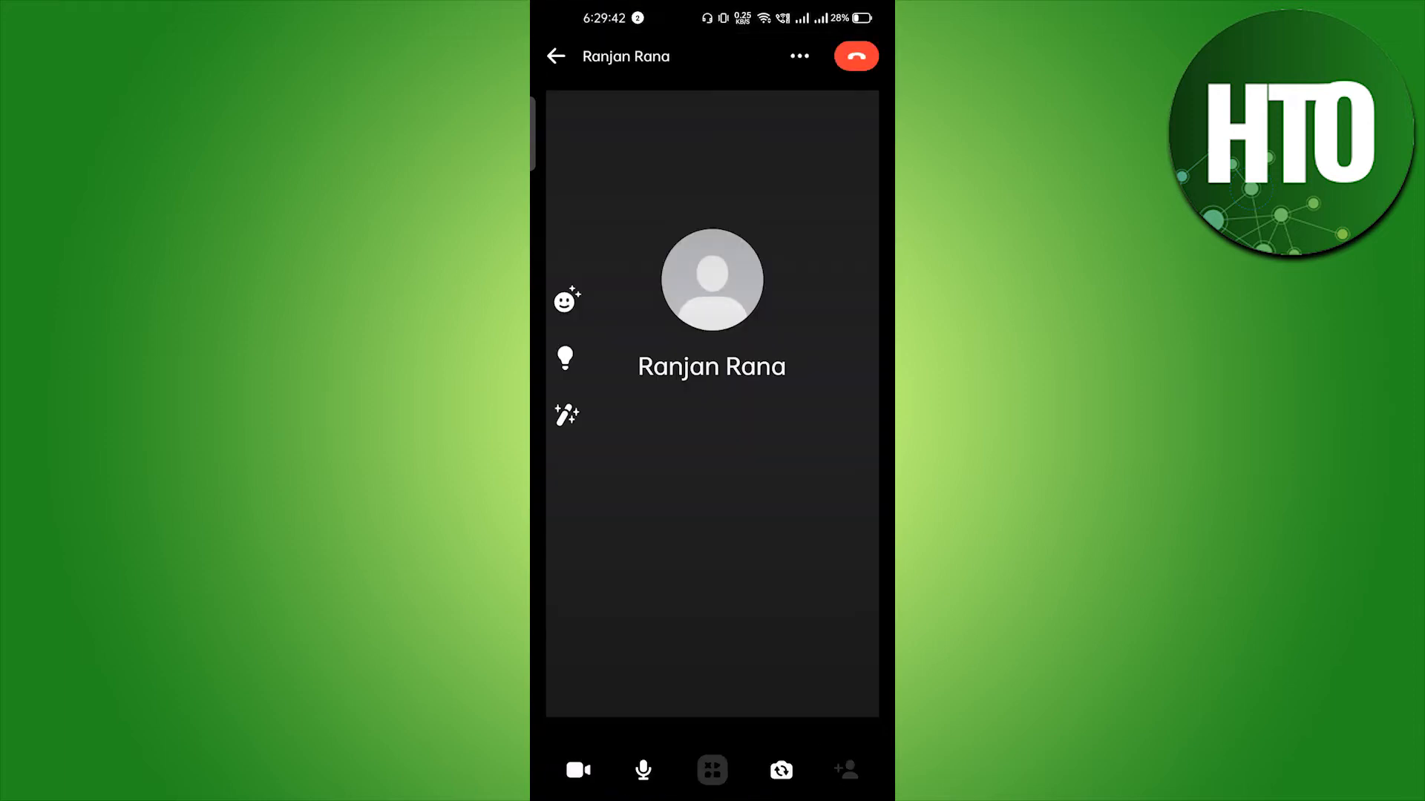
pyautogui.click(578, 770)
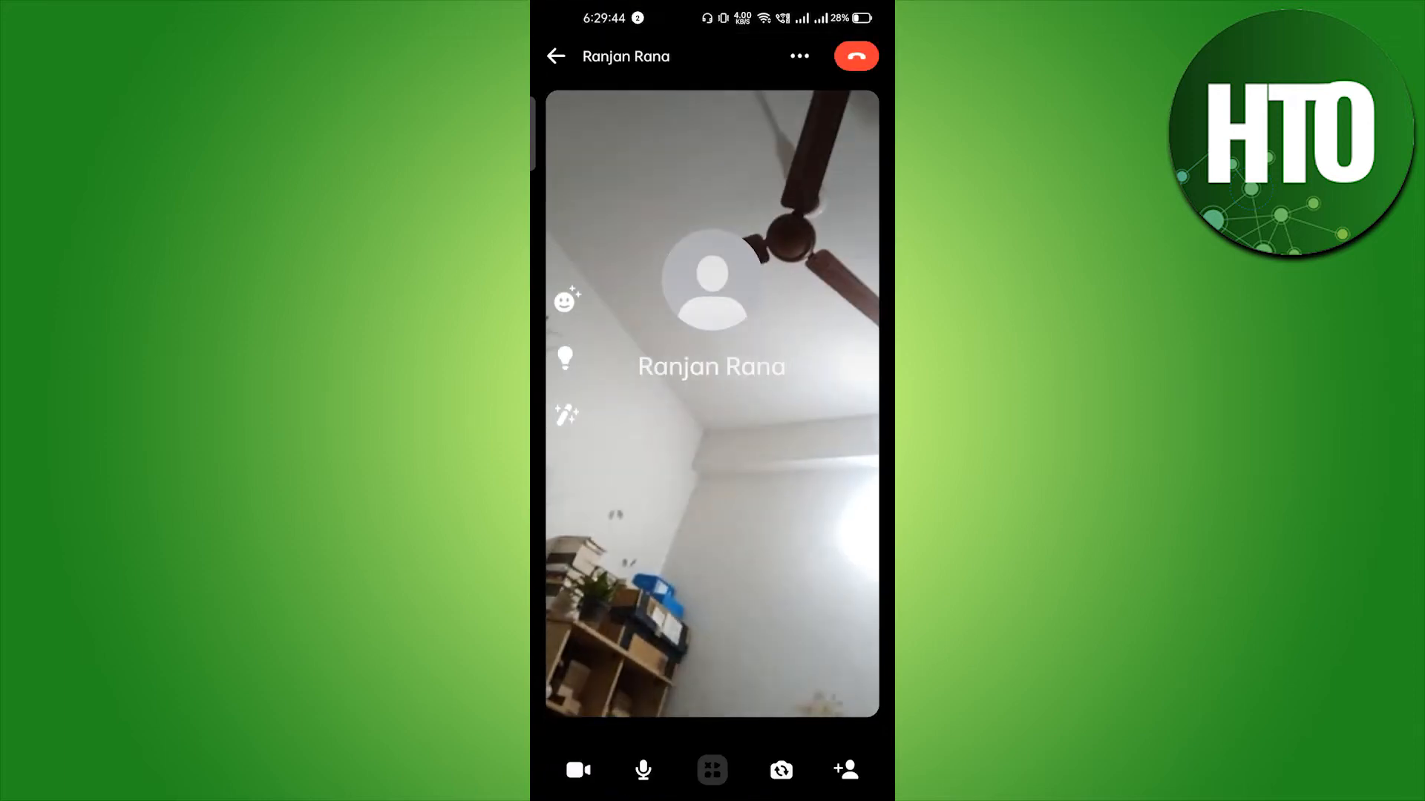
pyautogui.click(798, 56)
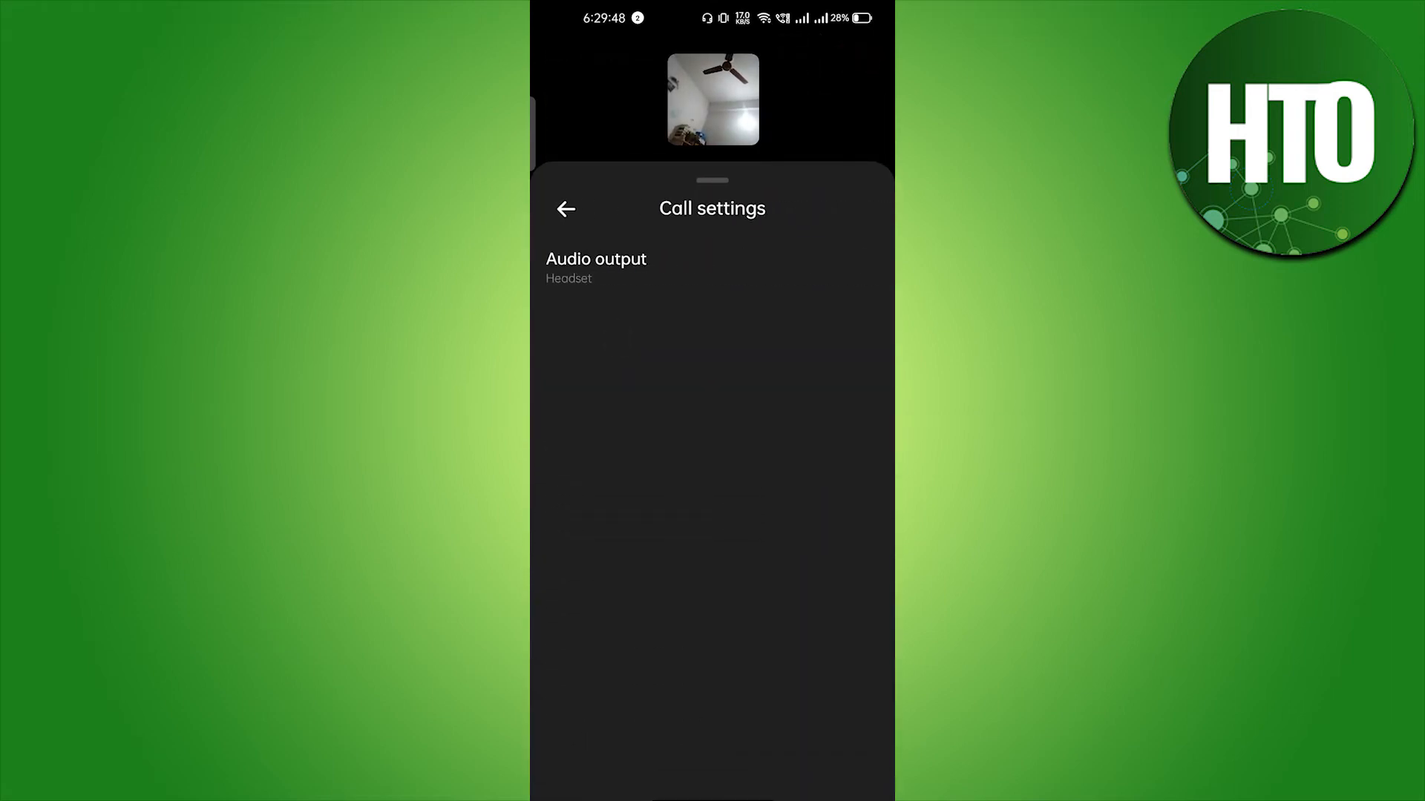
pyautogui.click(712, 268)
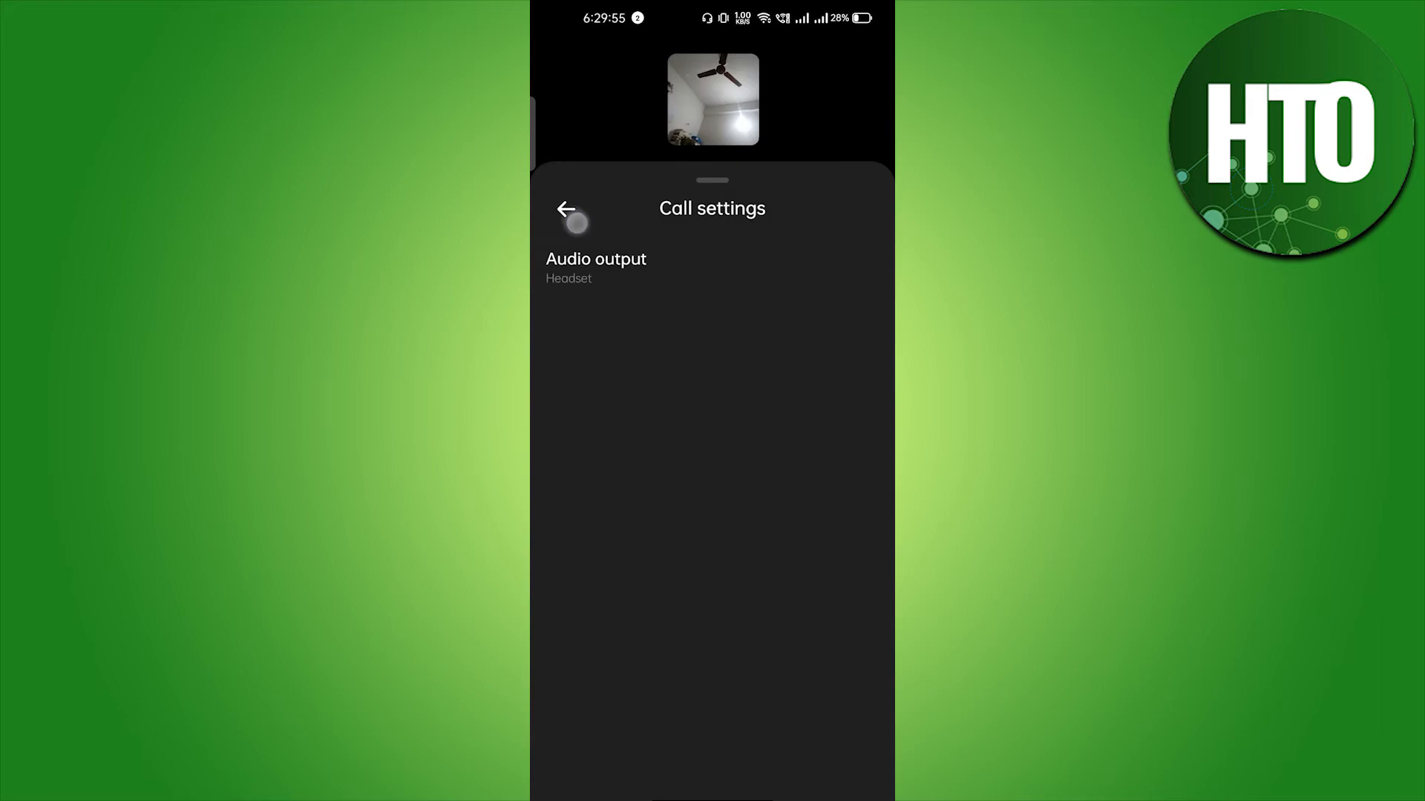
pyautogui.click(565, 209)
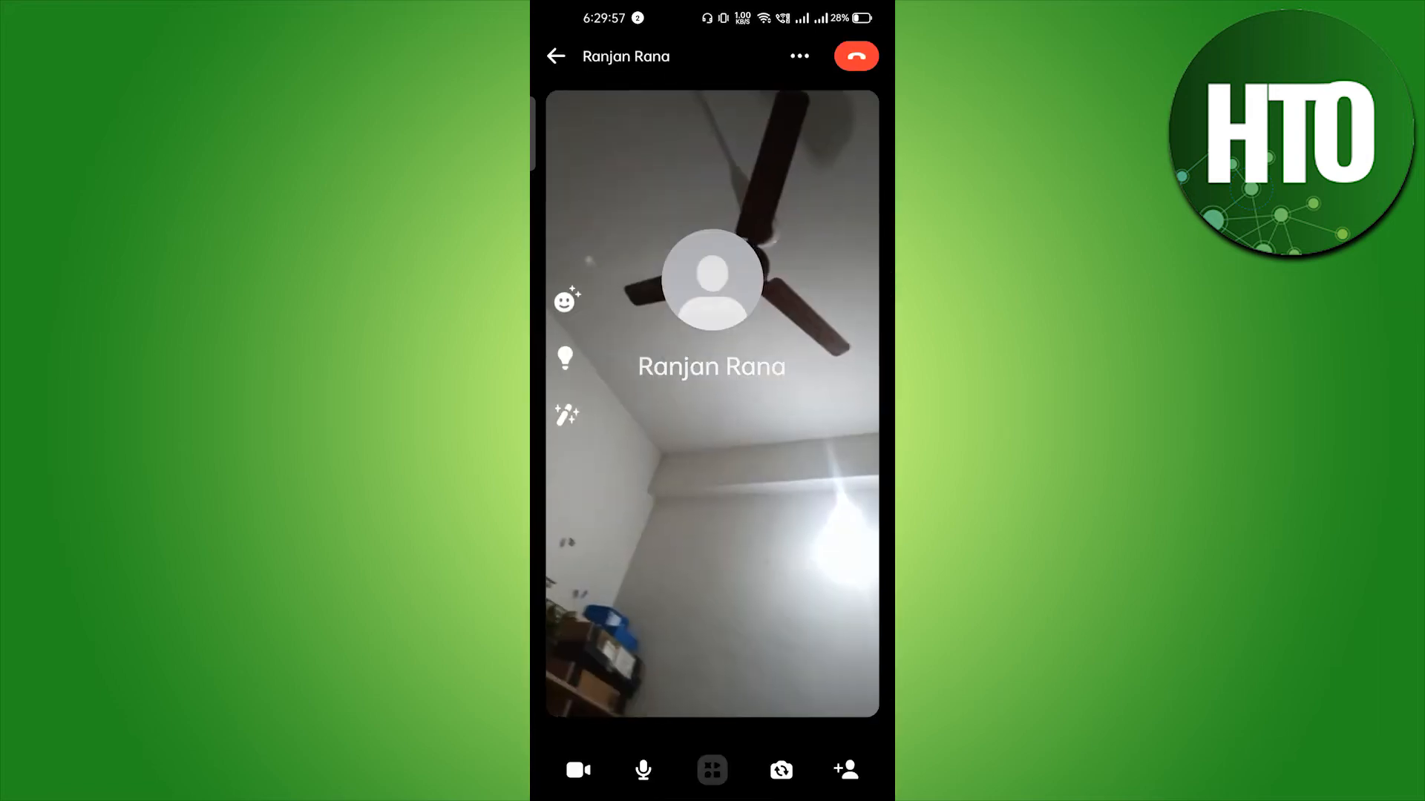
pyautogui.click(578, 770)
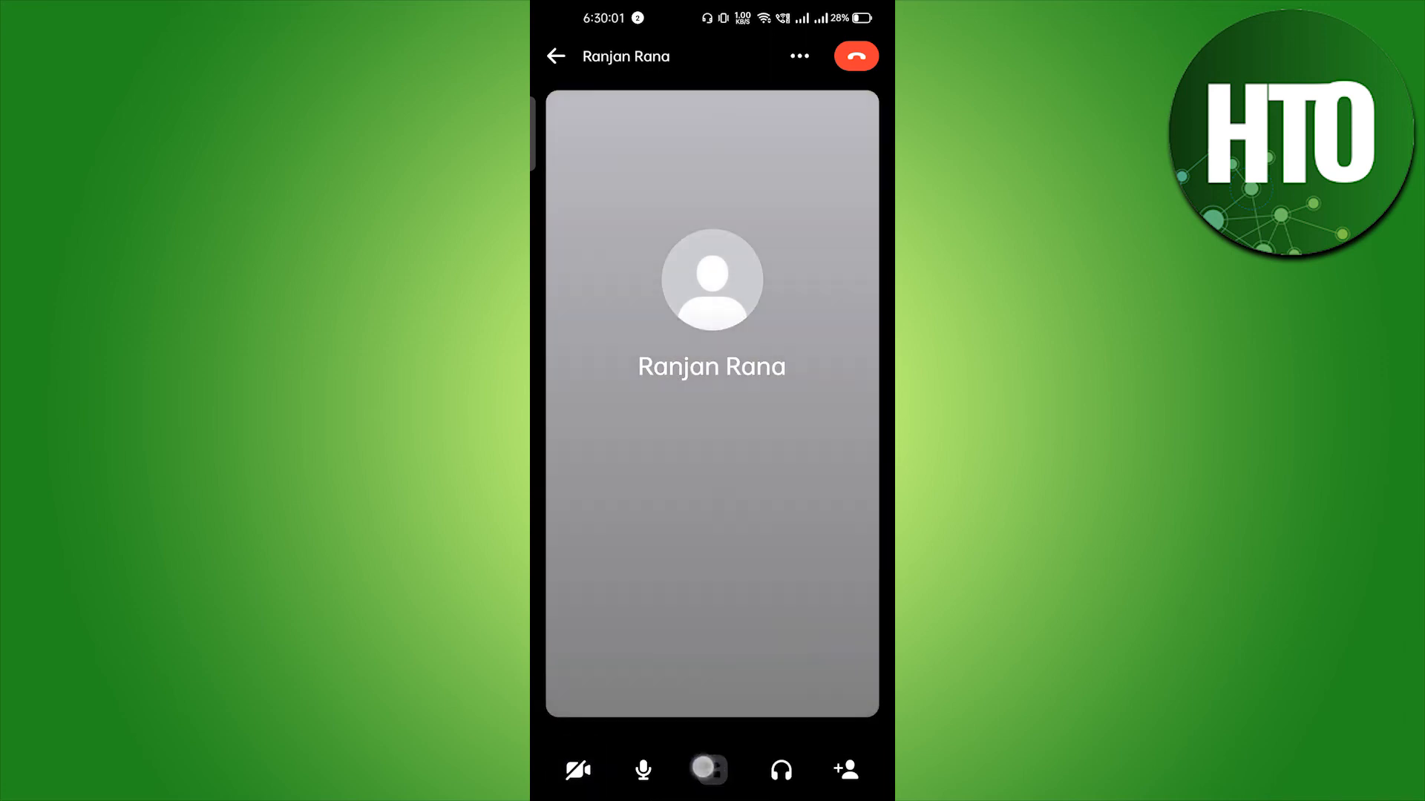
pyautogui.click(712, 770)
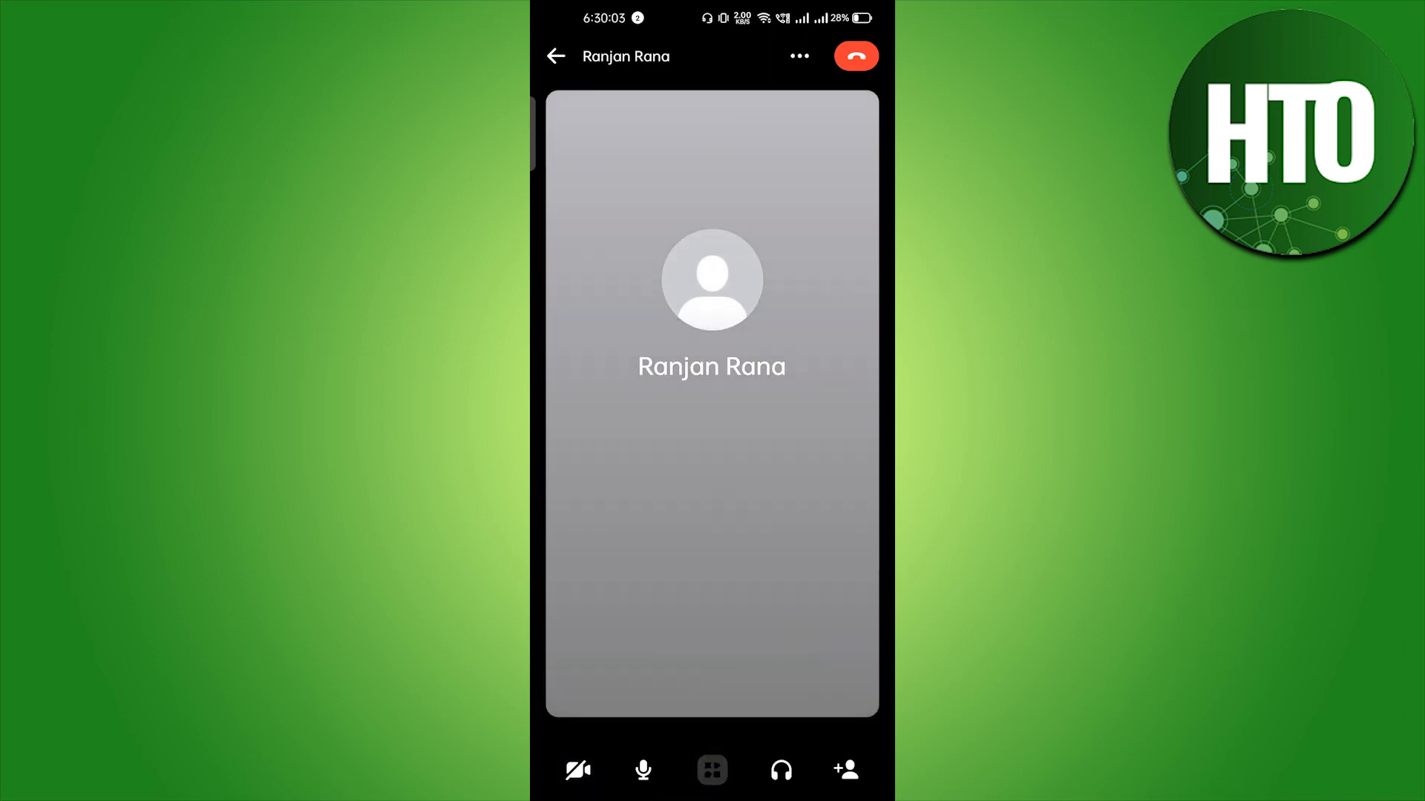